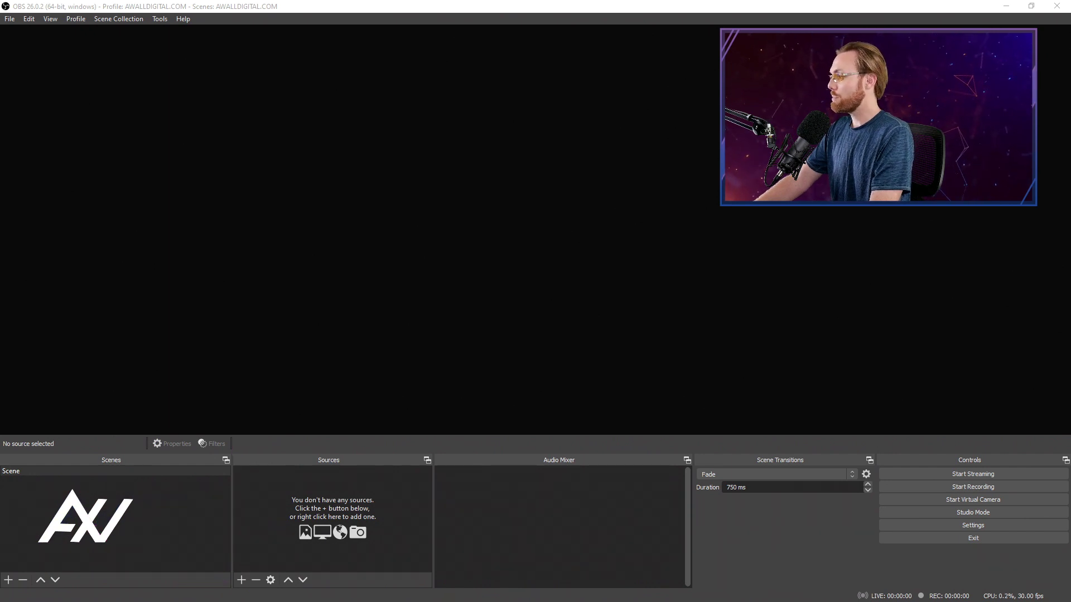
- Create a Window Capture source named Edge in the empty scene
click(241, 580)
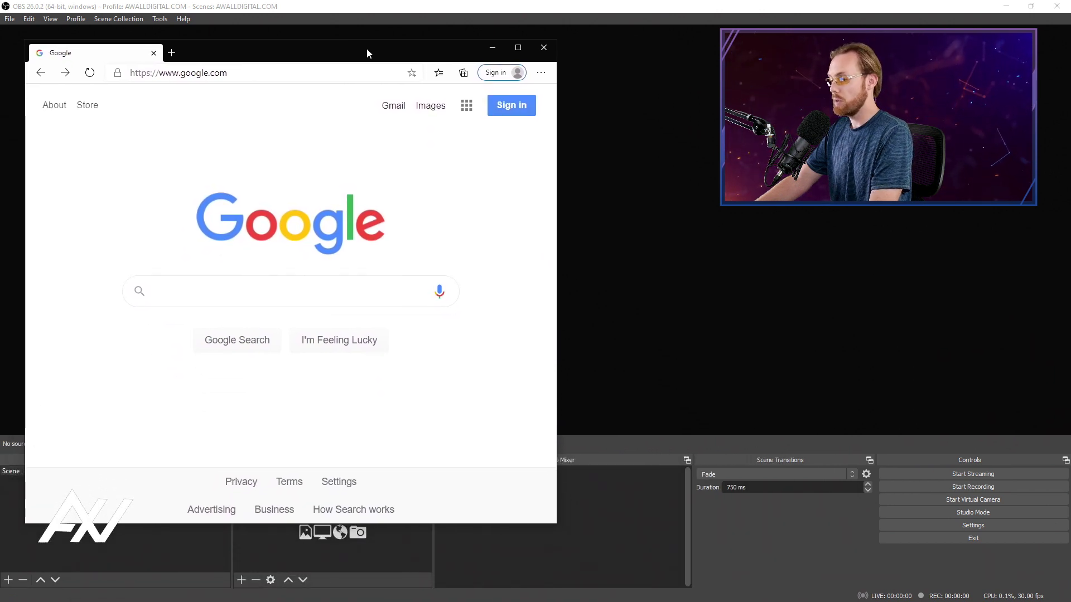
click(543, 46)
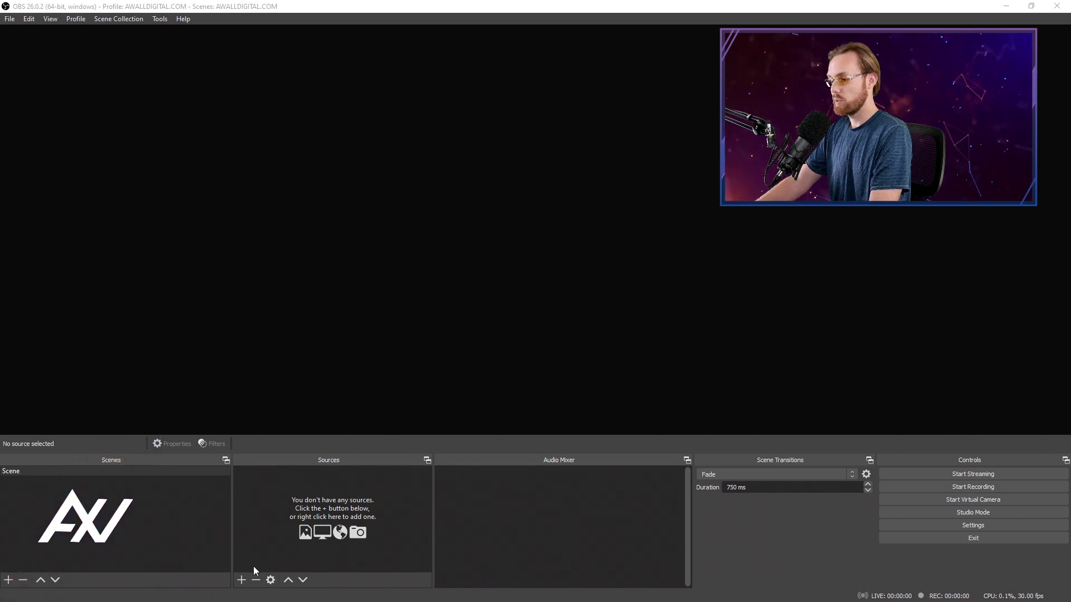
click(241, 580)
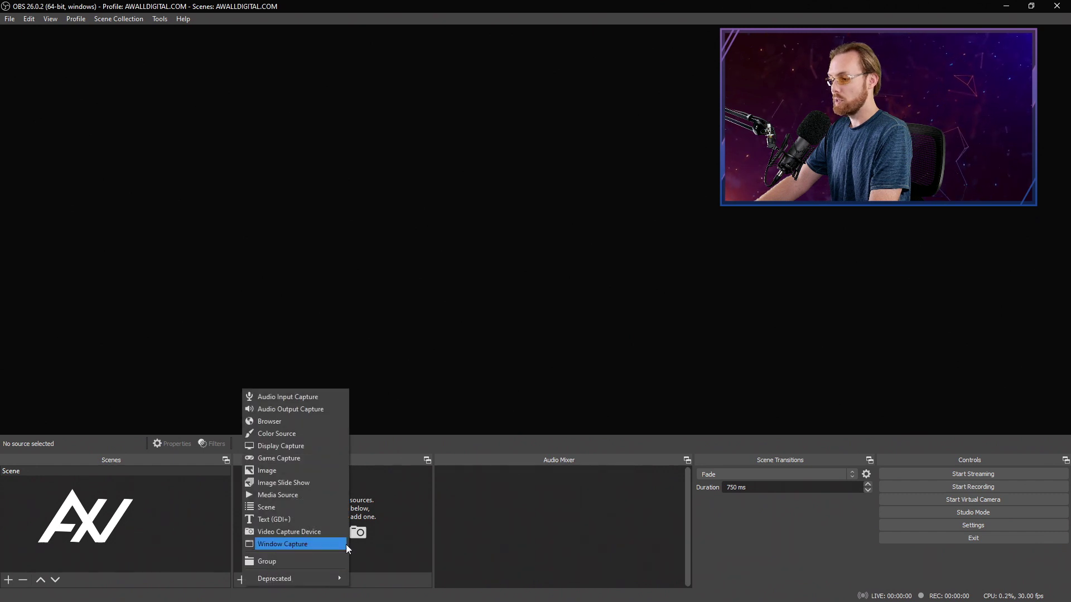
click(283, 544)
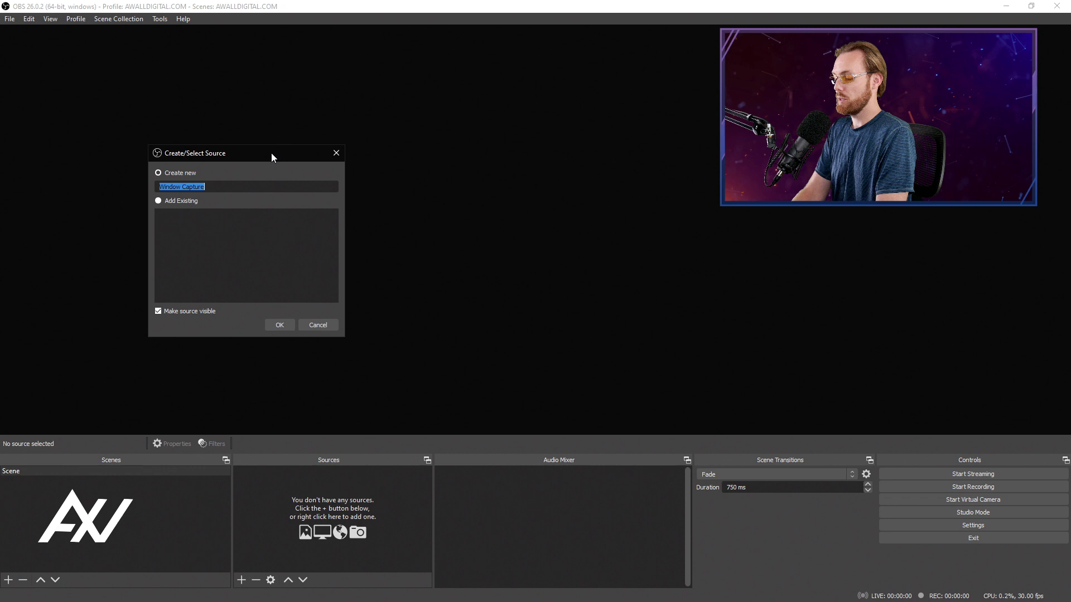
text(Edge)
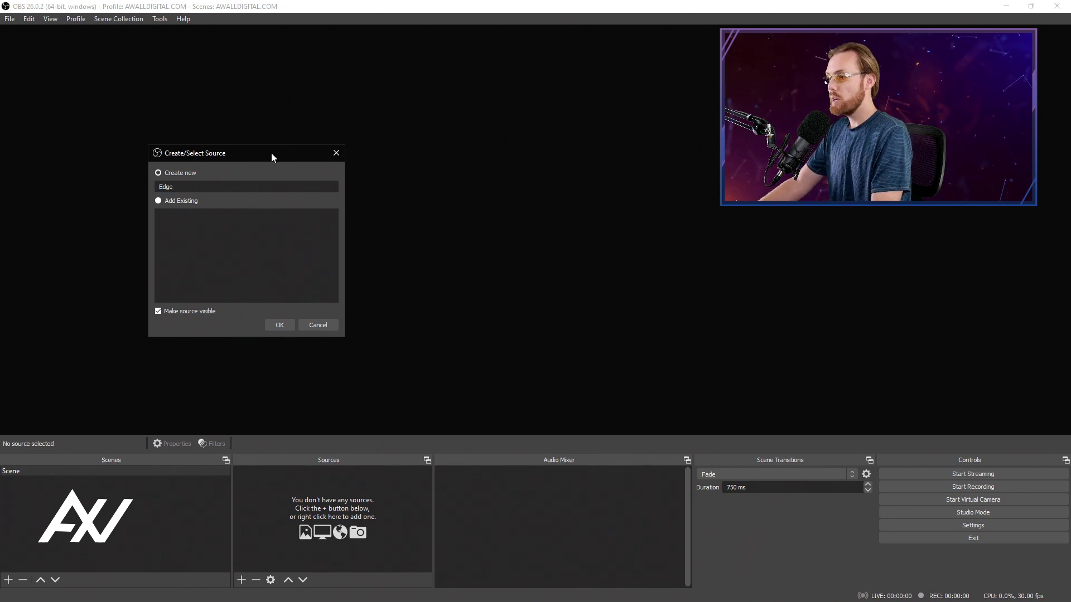
click(279, 325)
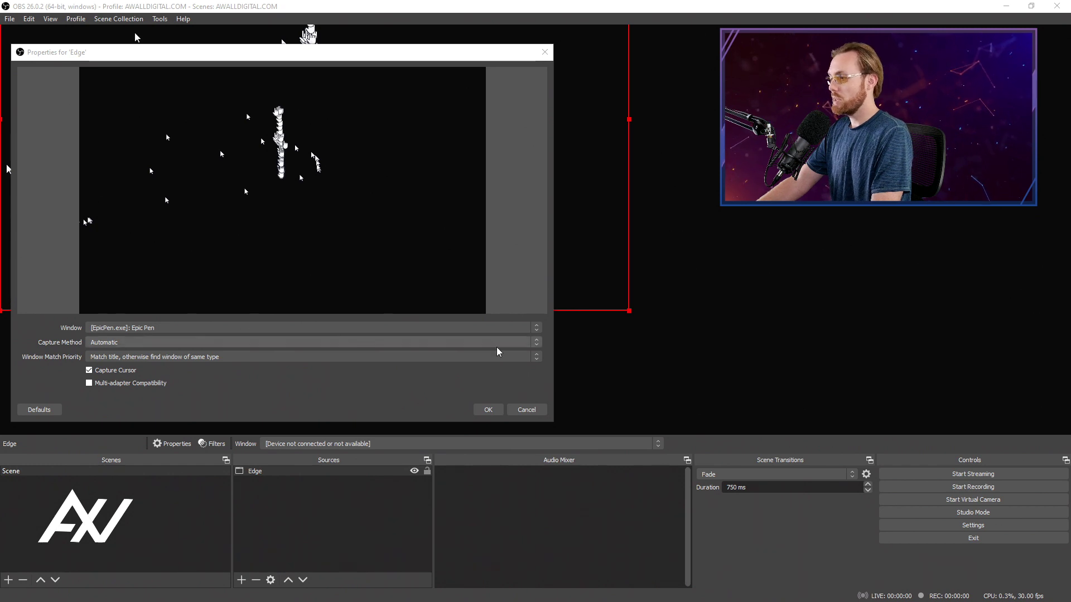
- Select the msedge.exe Microsoft Edge window as the capture target
click(536, 326)
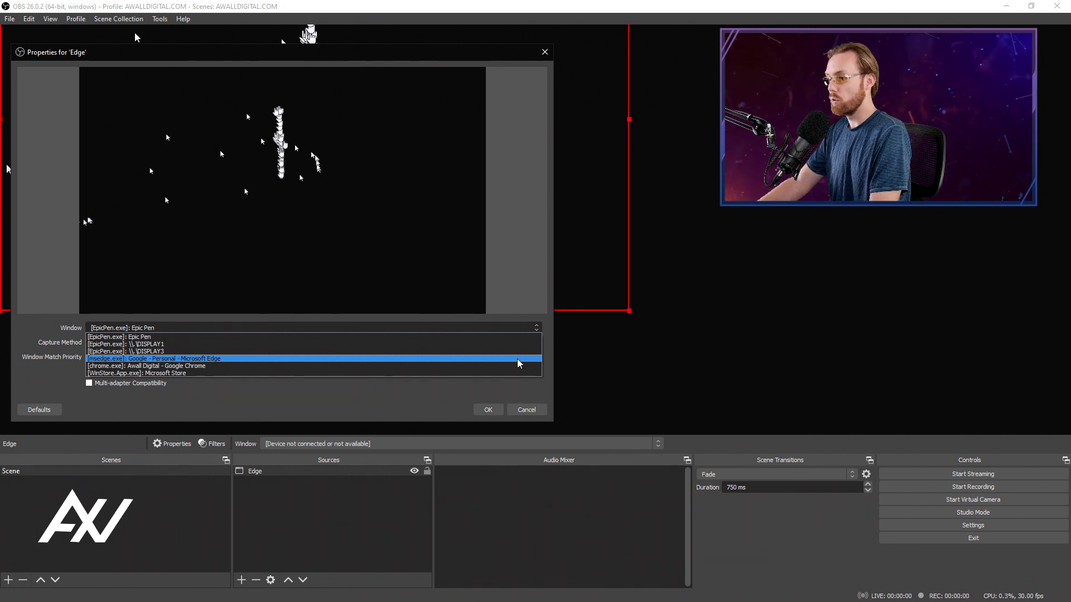
click(154, 359)
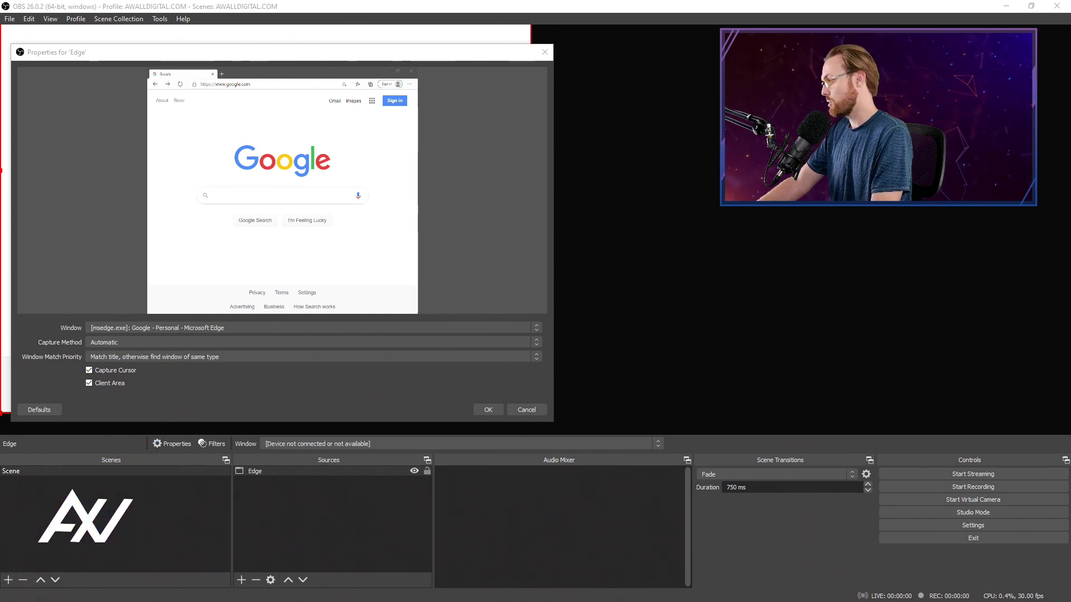
- Bring up Awall Digital's Twitter page in Edge and confirm the capture settings
text(Awall Digital)
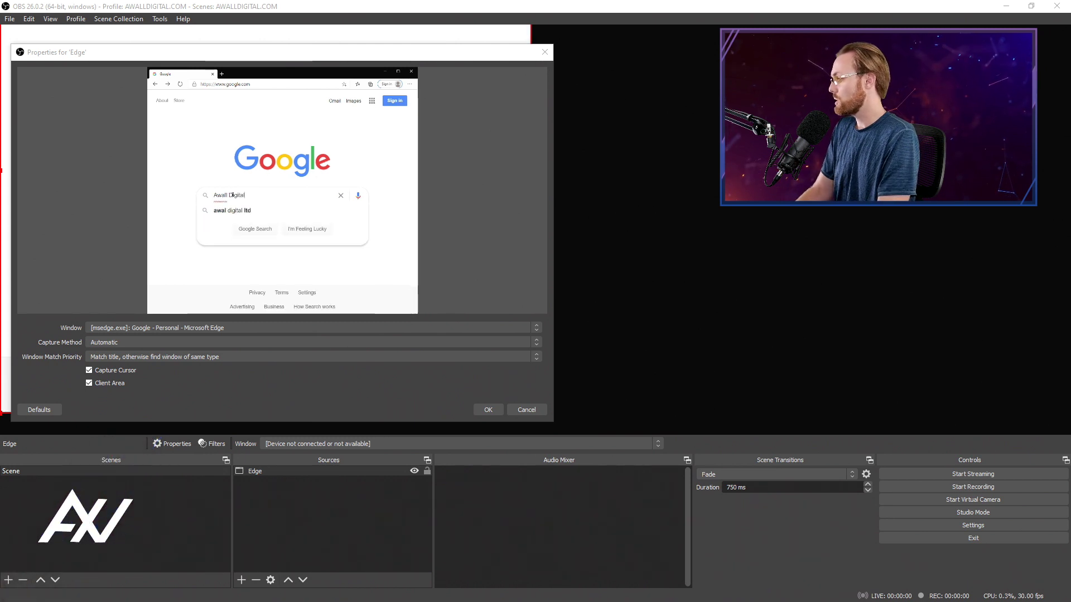
click(254, 229)
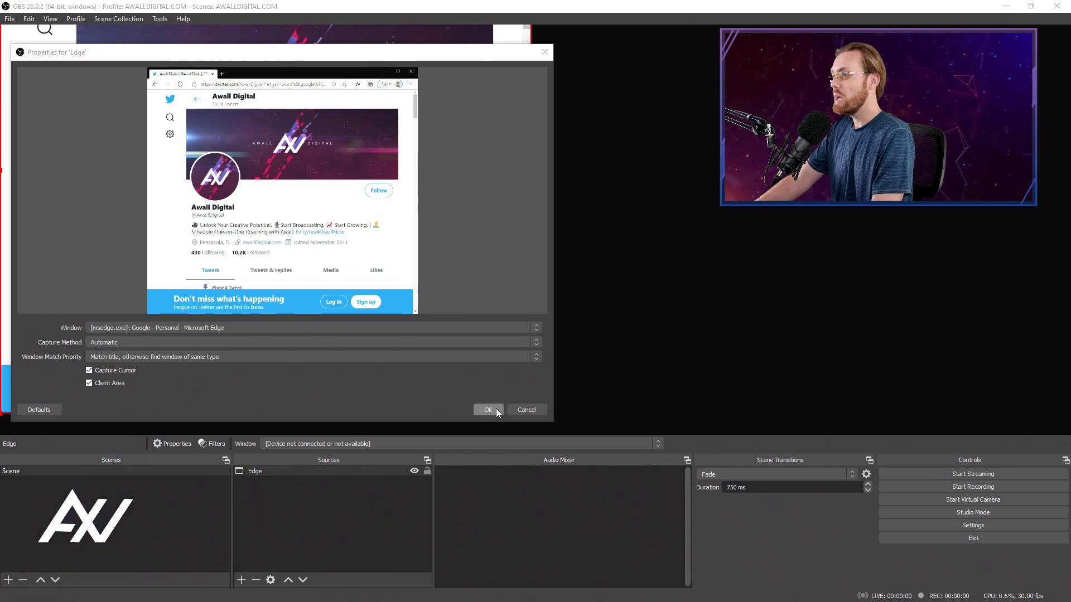
click(488, 410)
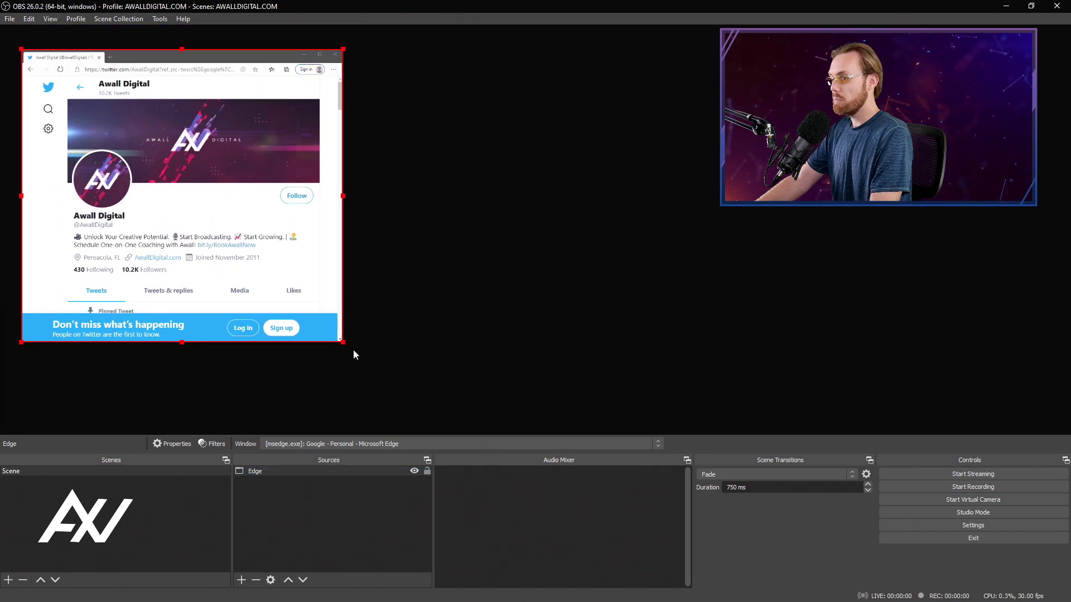
- Reposition the Edge capture within the scene preview
drag(343, 343, 433, 432)
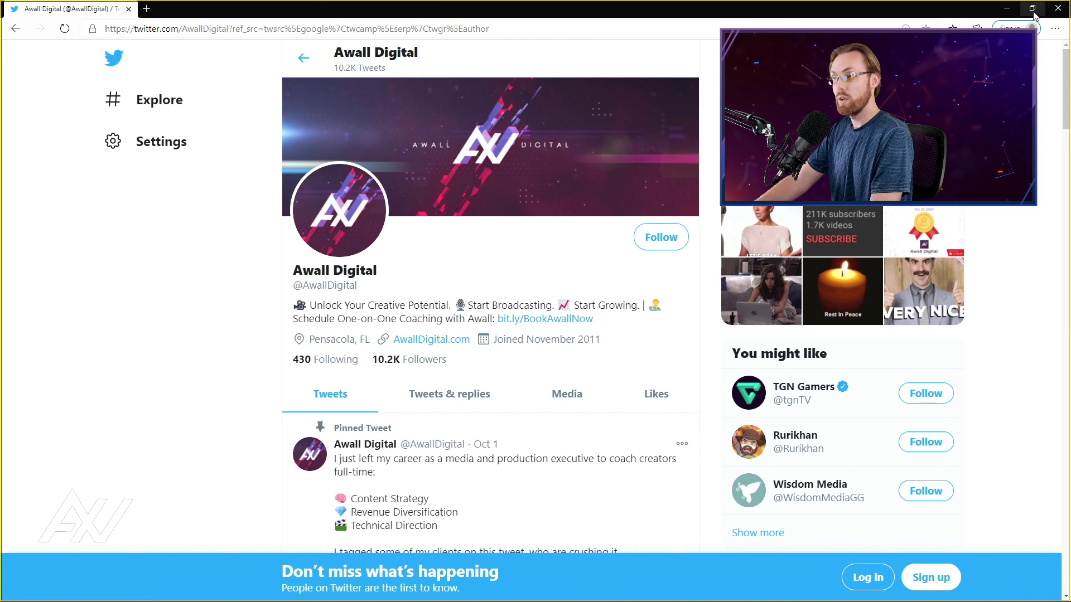
mouse_move(1033, 7)
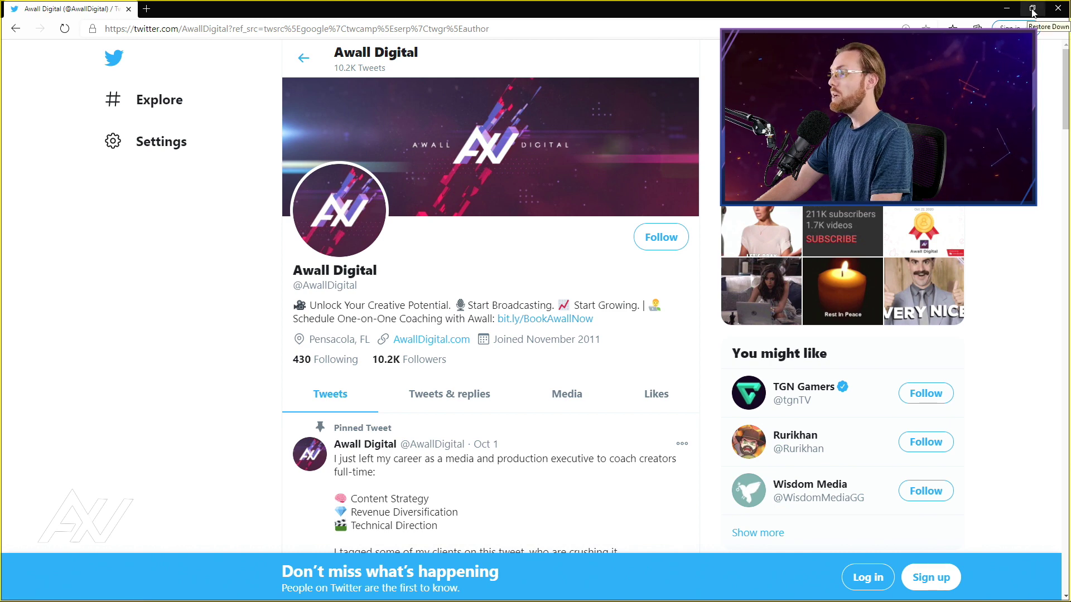
- Restore the Edge browser window down from full screen
click(1031, 7)
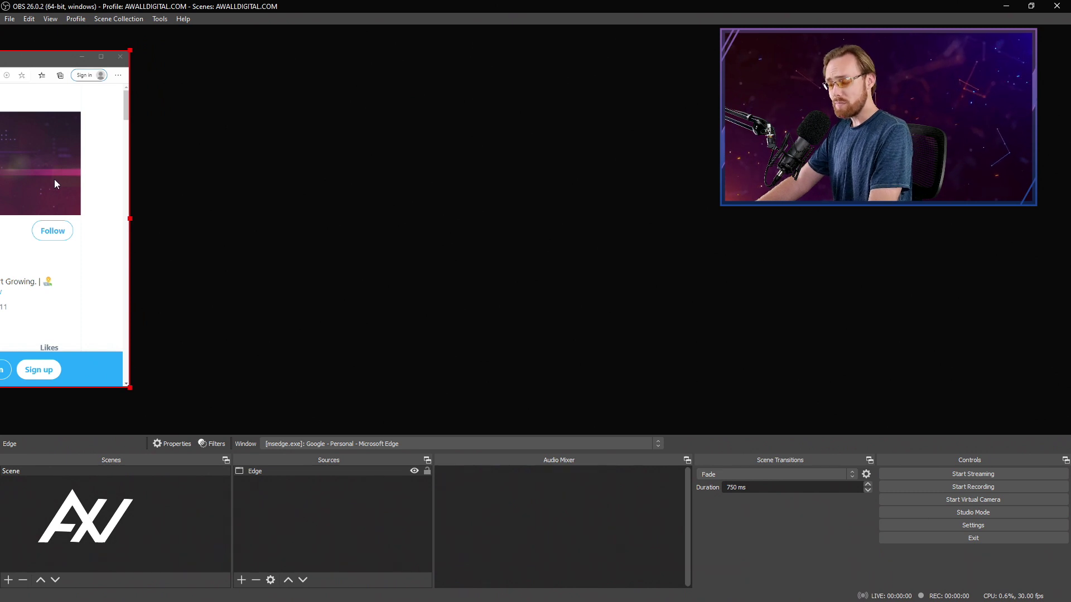
- Apply Transform > Fit to screen to the Edge capture and resize it by its edge handle
right_click(56, 184)
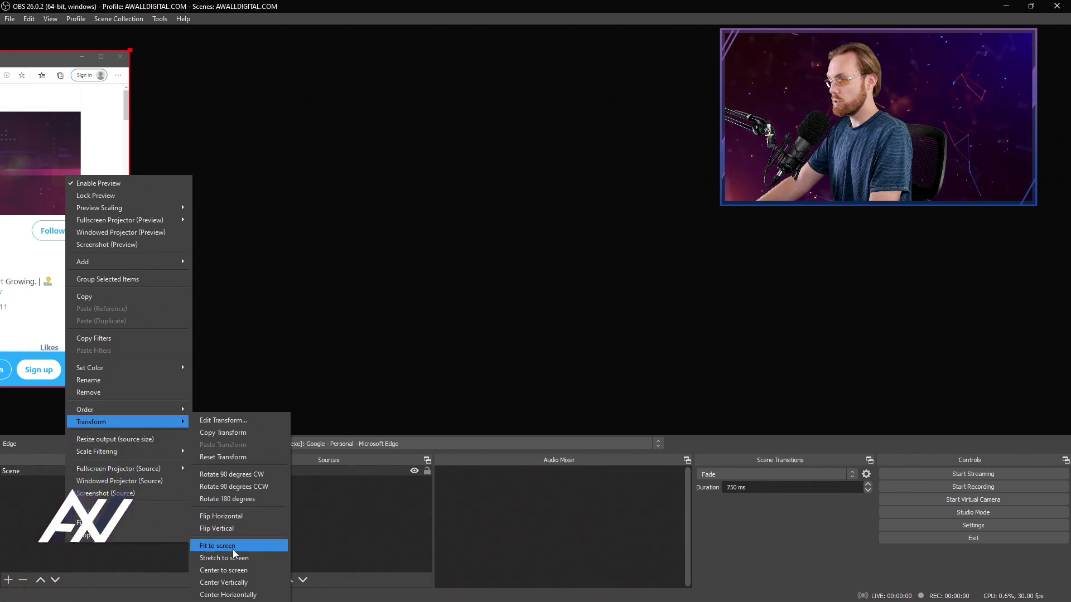
click(216, 545)
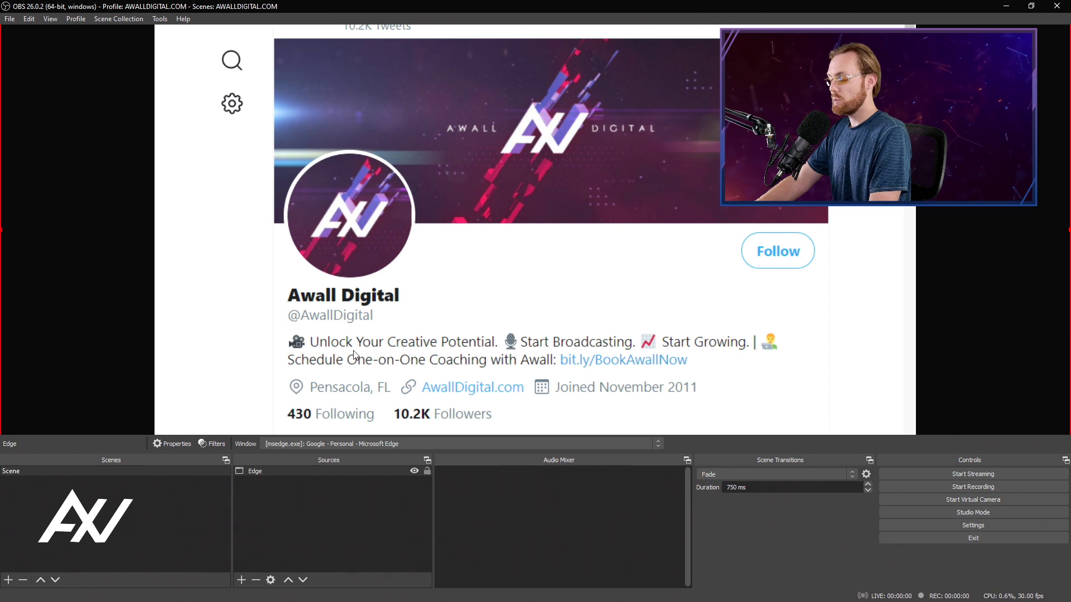
mouse_move(260, 336)
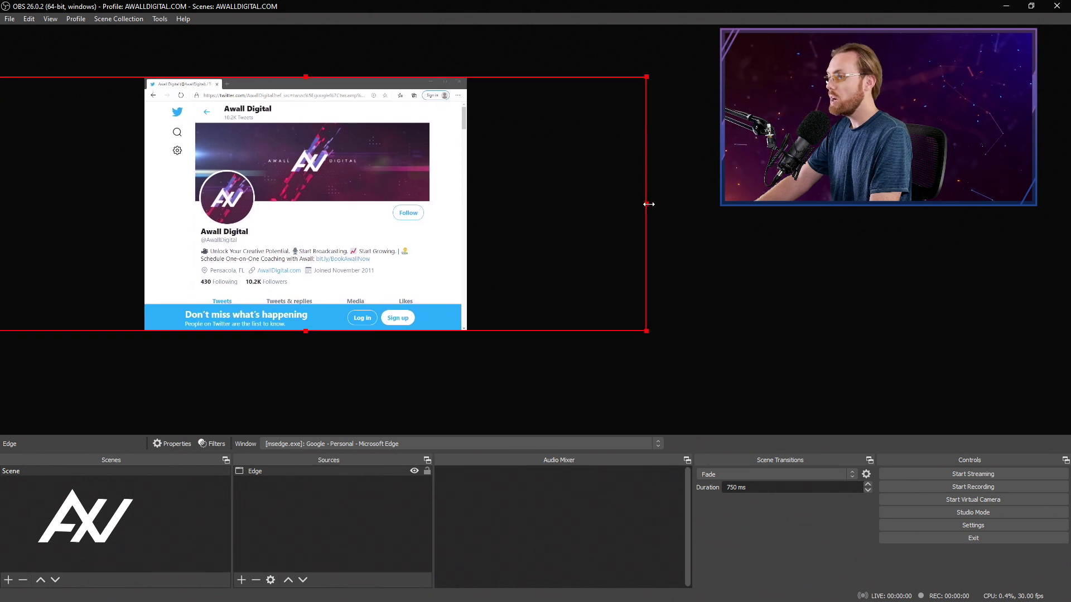
drag(647, 203, 405, 205)
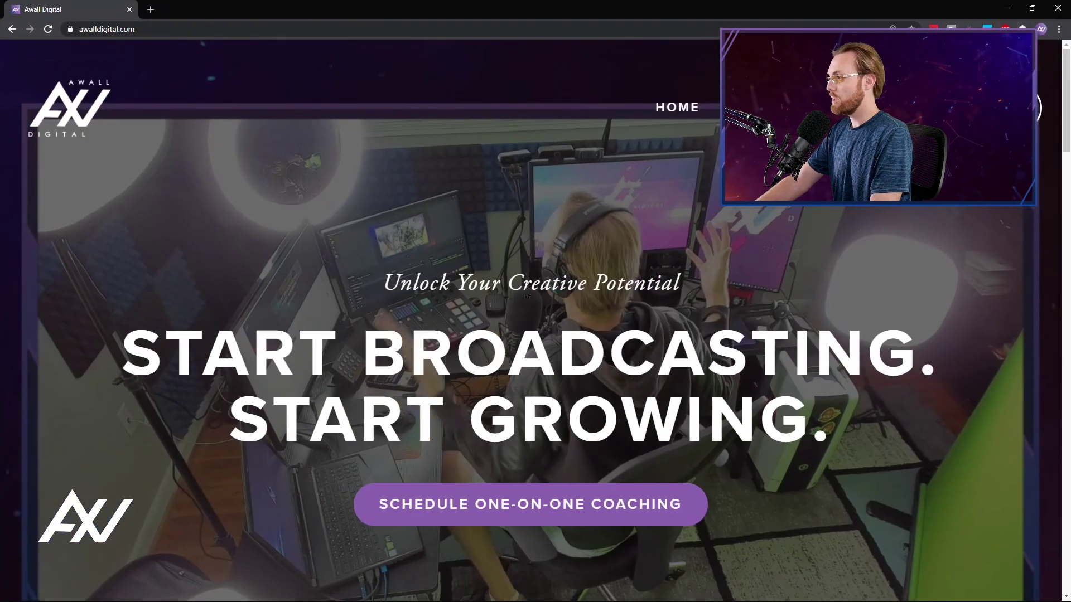
- Visit the Schedule One-on-One Coaching booking page on the Awall Digital site
scroll(down, 3)
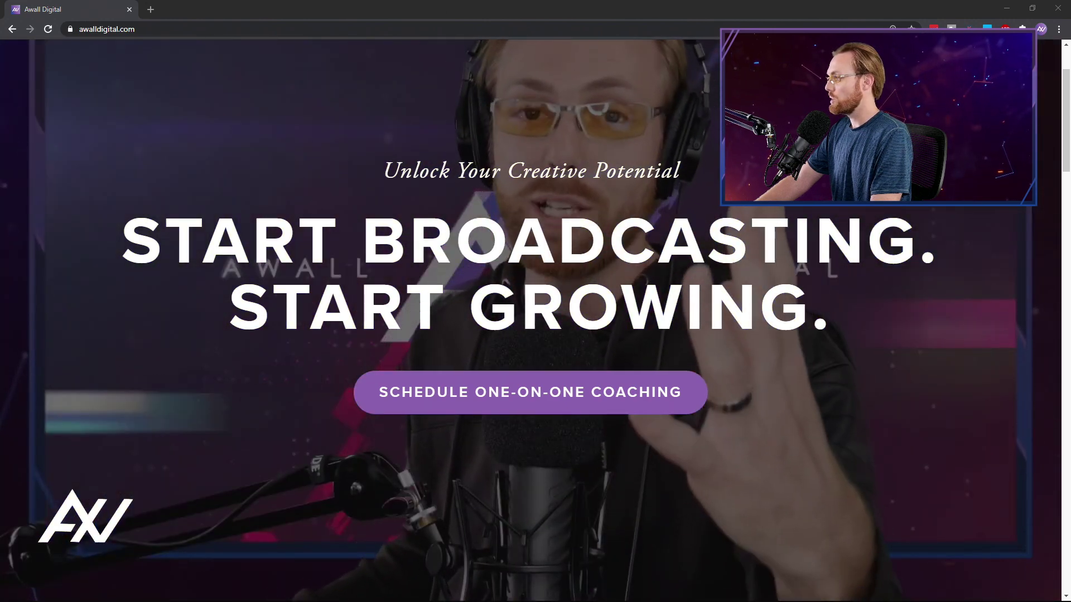
click(528, 392)
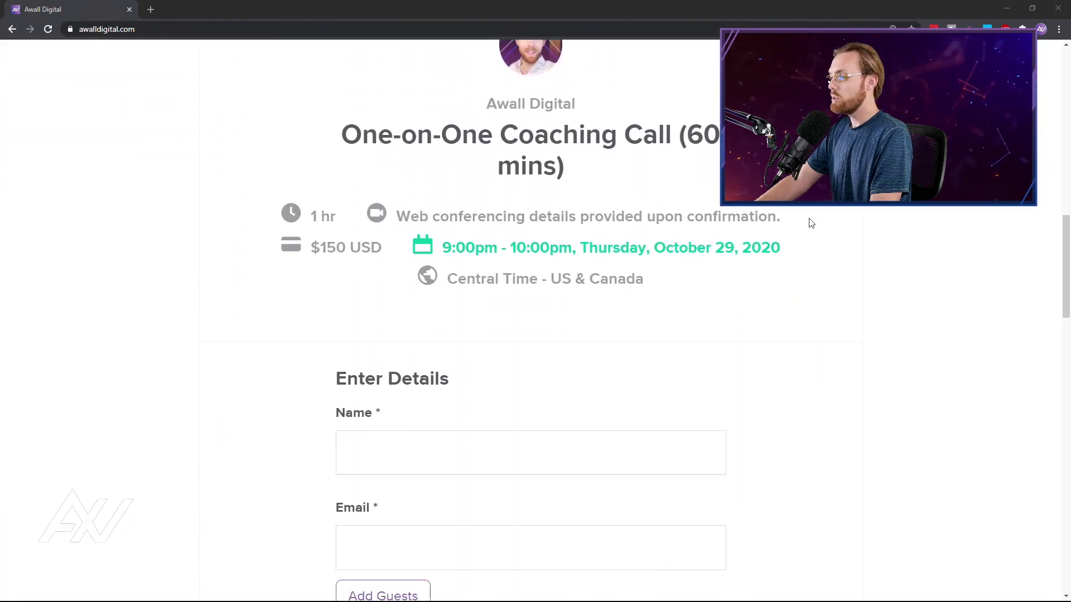
scroll(down, 3)
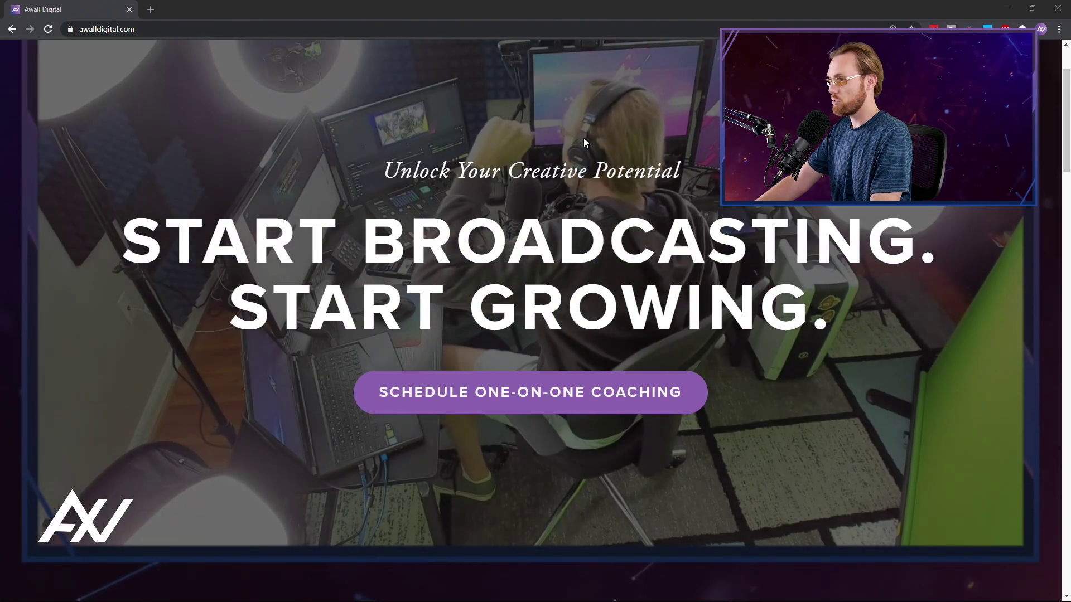
mouse_move(651, 143)
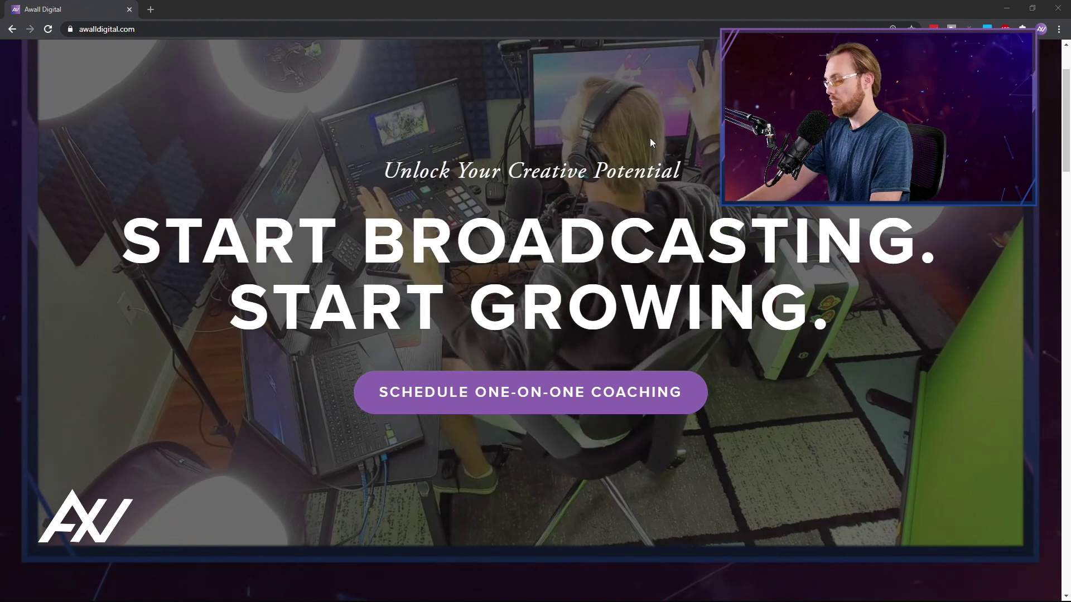